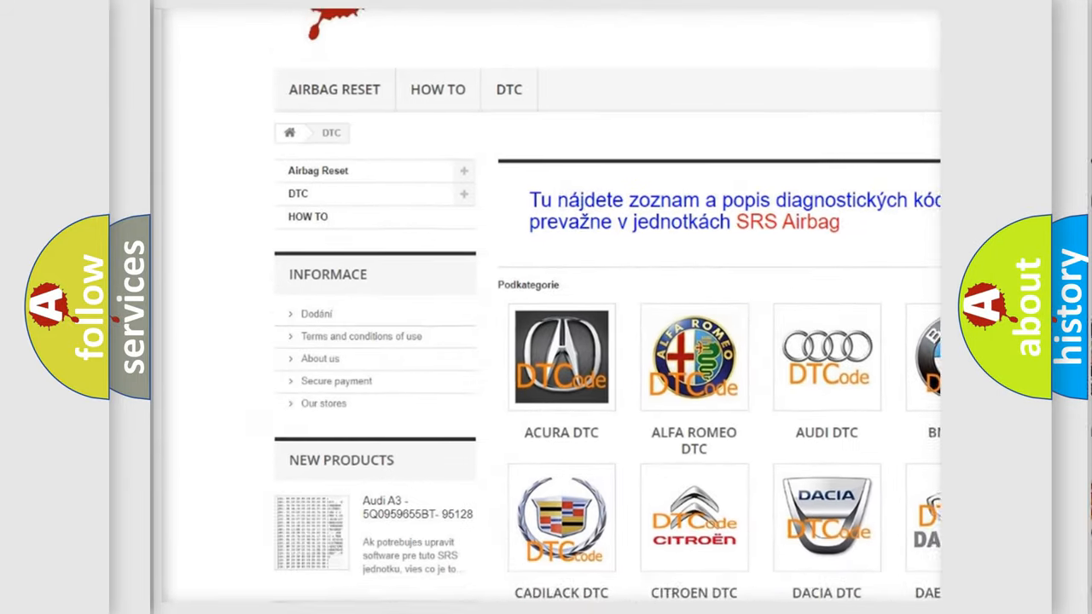
{"action": "scroll", "scroll_direction": "down", "scroll_amount": 3}
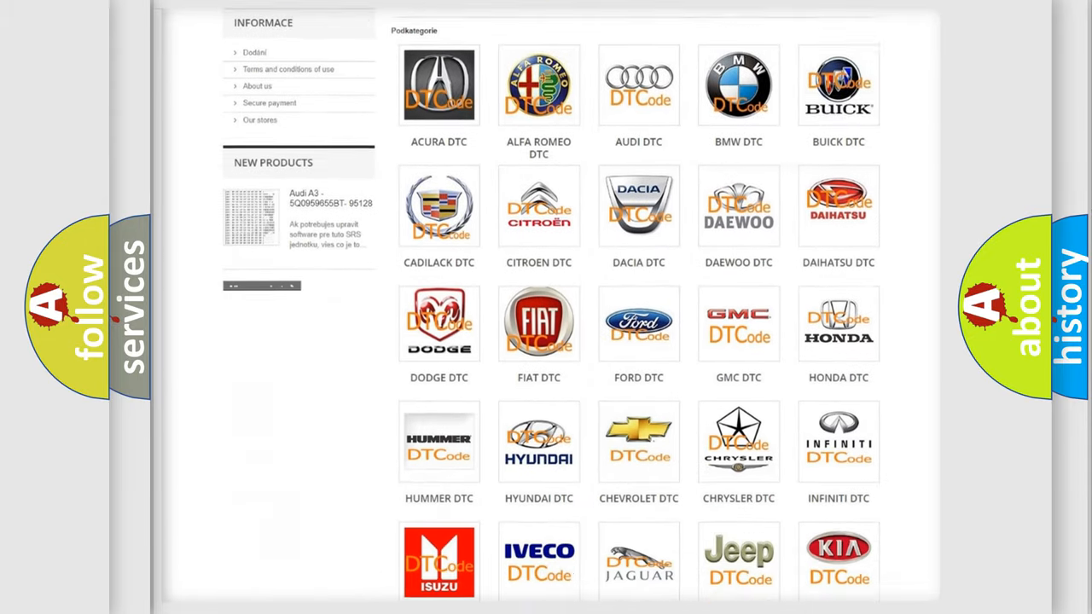
{"action": "scroll", "scroll_direction": "down", "scroll_amount": 3}
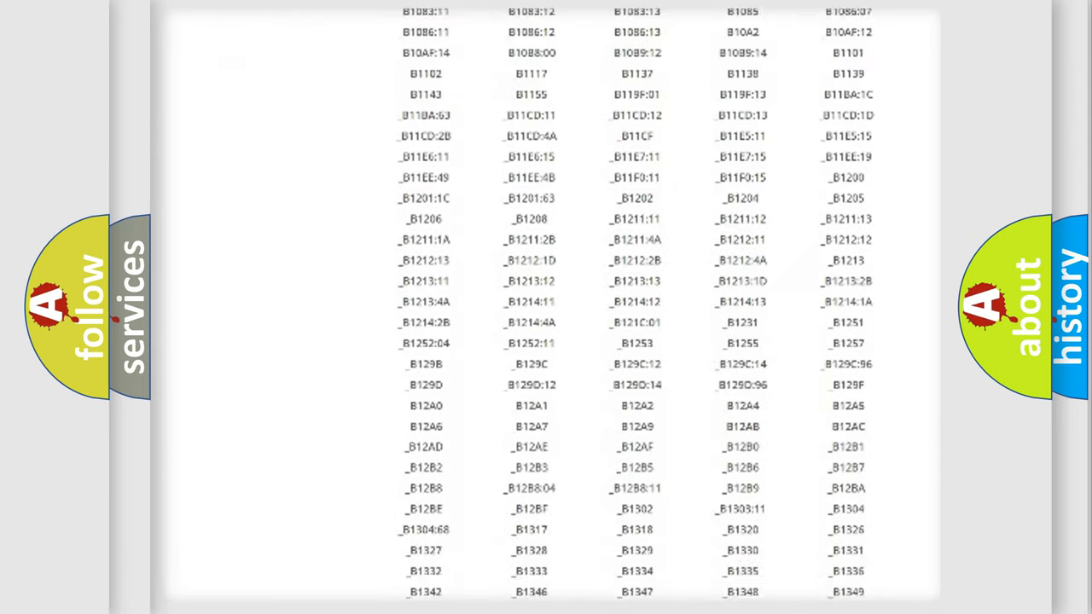
{"action": "scroll", "scroll_direction": "down", "scroll_amount": 3}
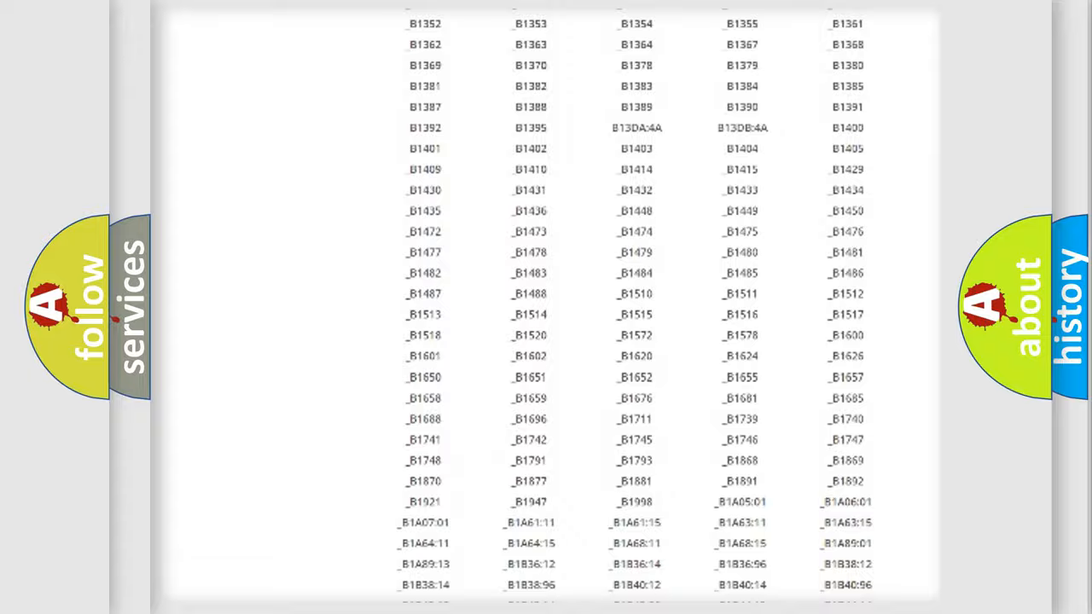